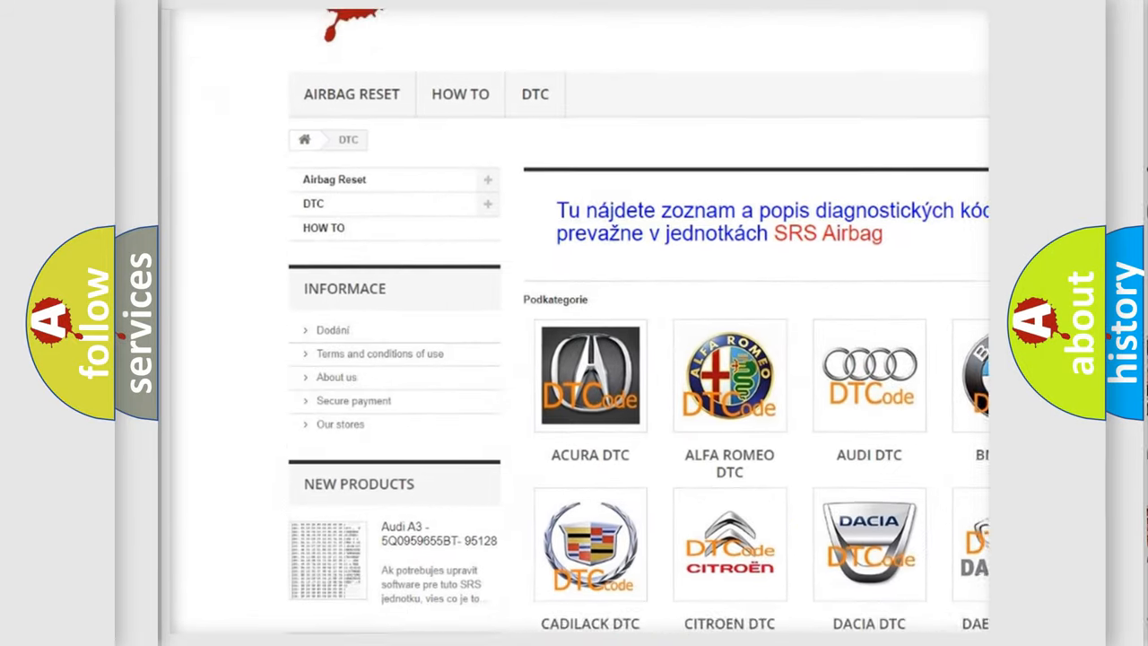
{"action": "scroll", "scroll_direction": "down", "scroll_amount": 3}
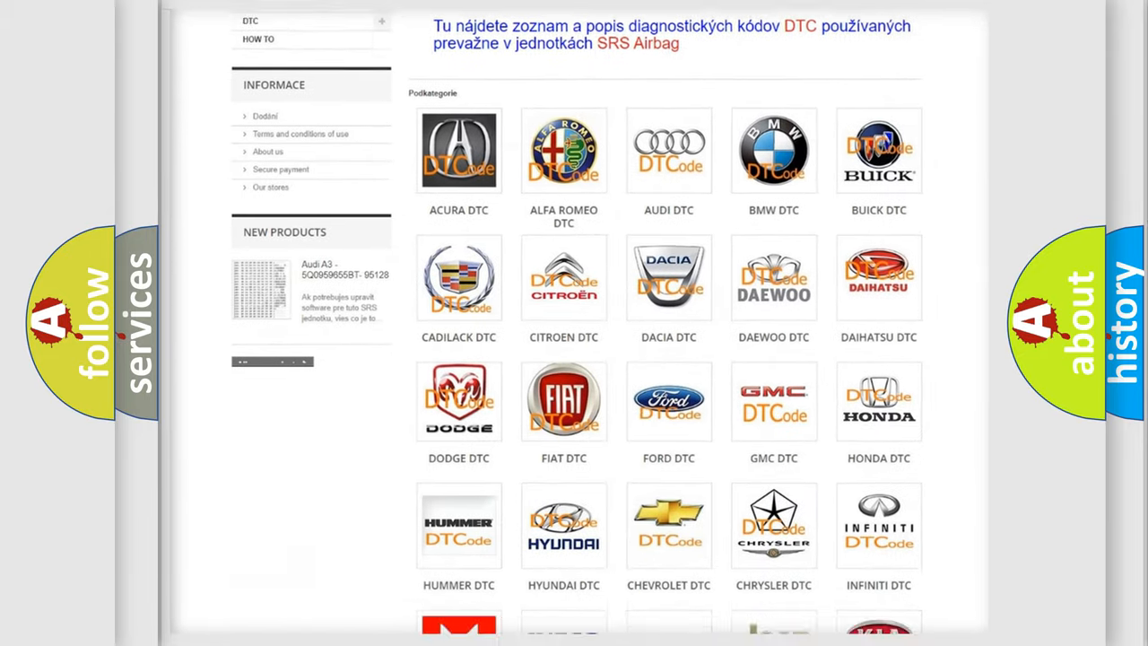
{"action": "scroll", "scroll_direction": "down", "scroll_amount": 3}
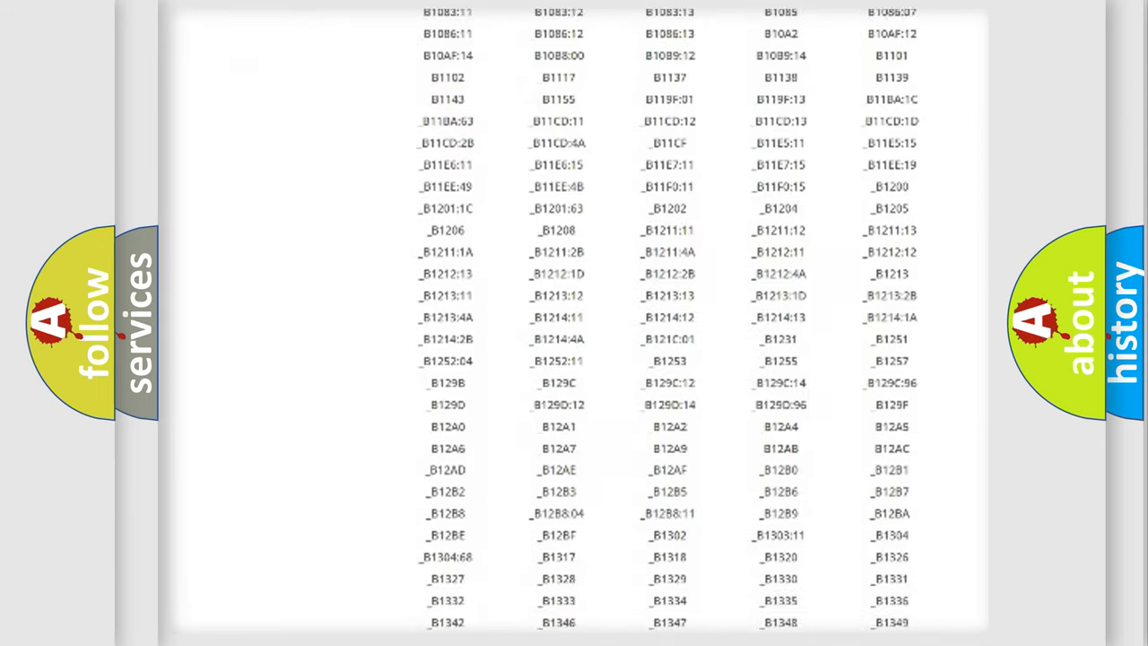
{"action": "scroll", "scroll_direction": "down", "scroll_amount": 3}
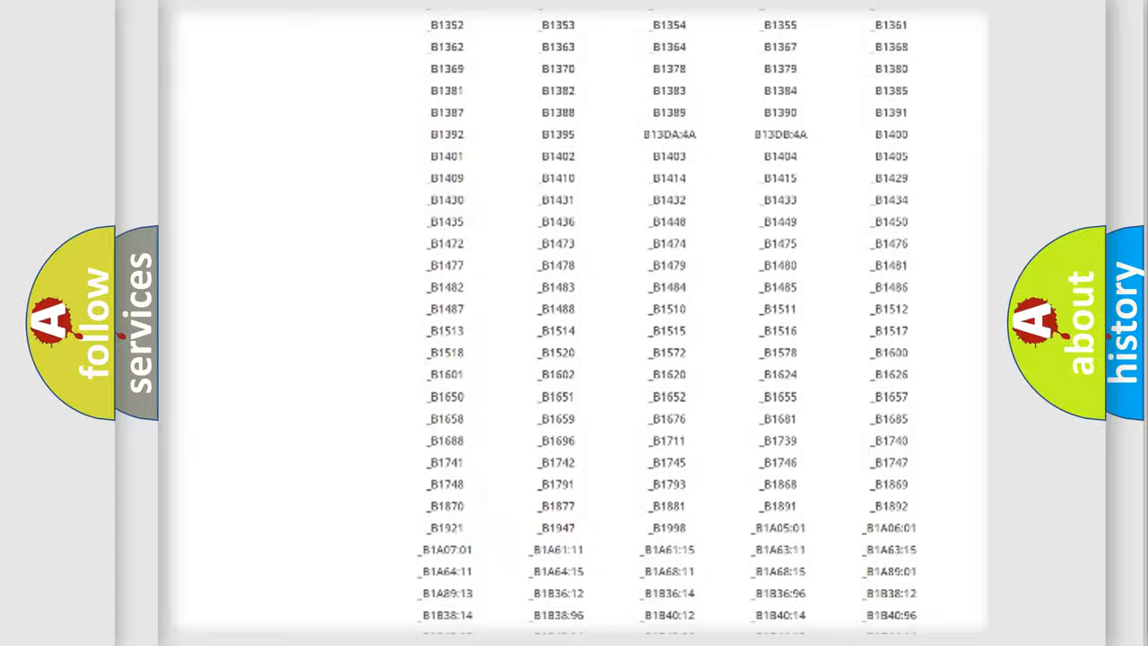
{"action": "scroll", "scroll_direction": "up", "scroll_amount": 3}
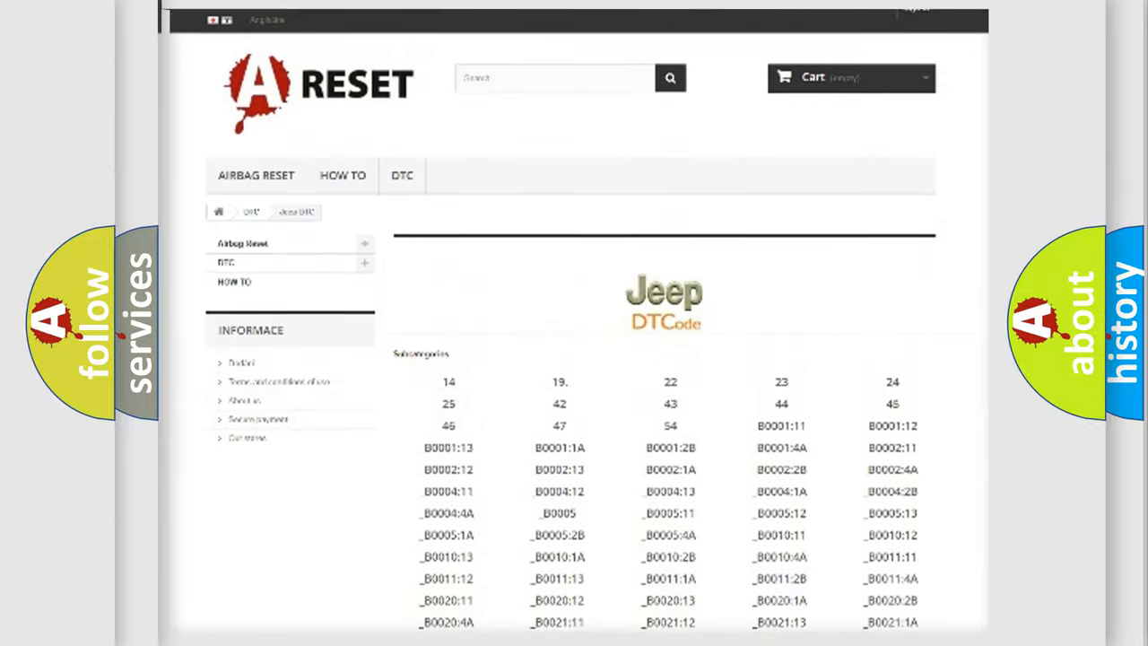